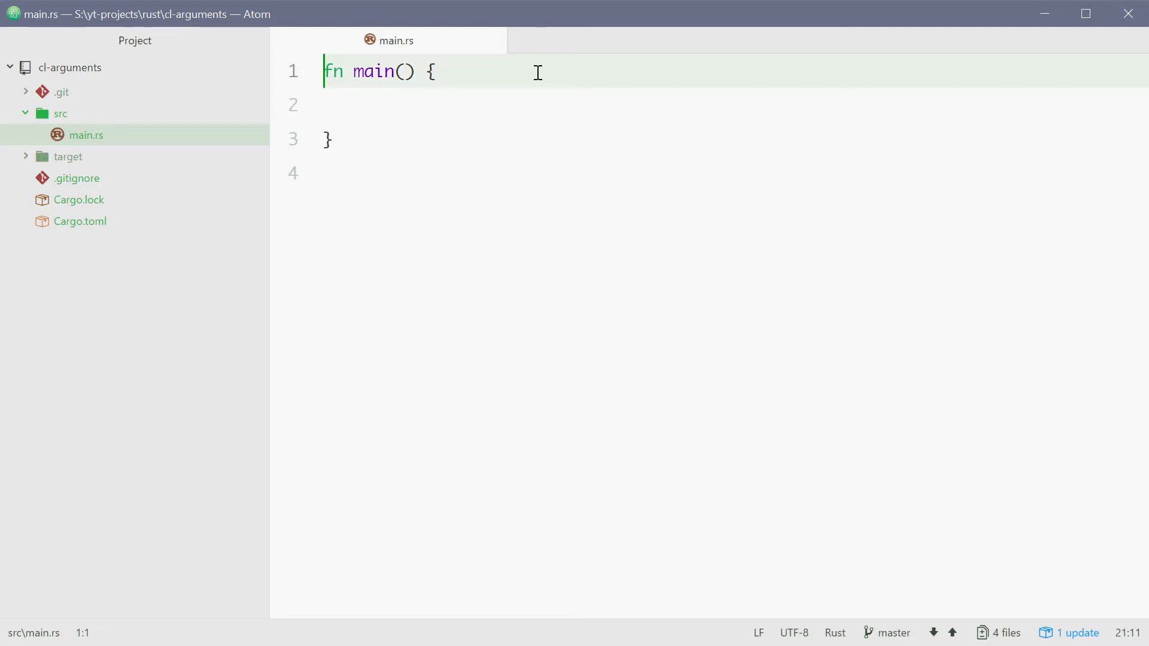
Step: Add `use std::env;` on line 1 above fn main, then place the cursor inside main
type("use std::env")
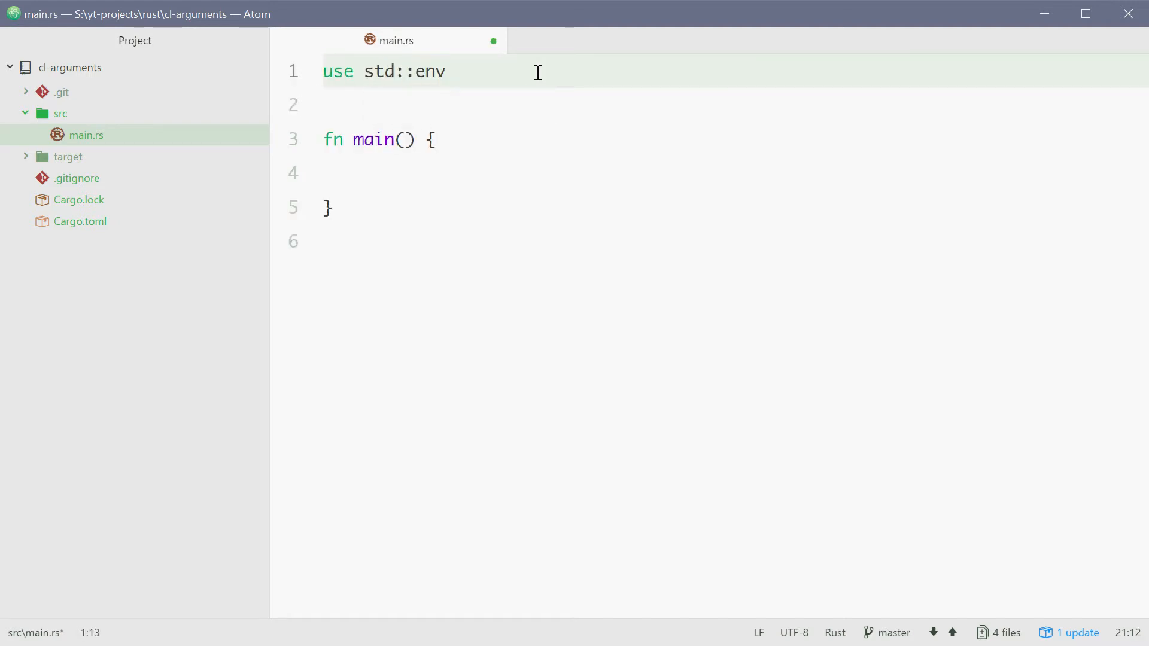
type(";")
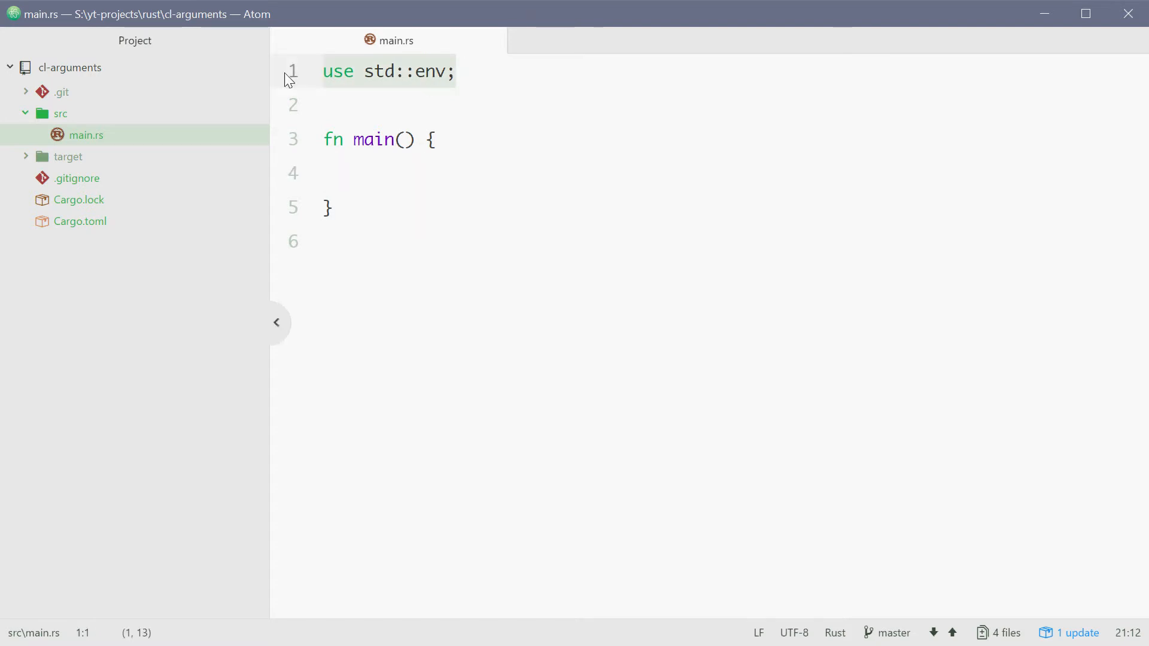
left_click(364, 172)
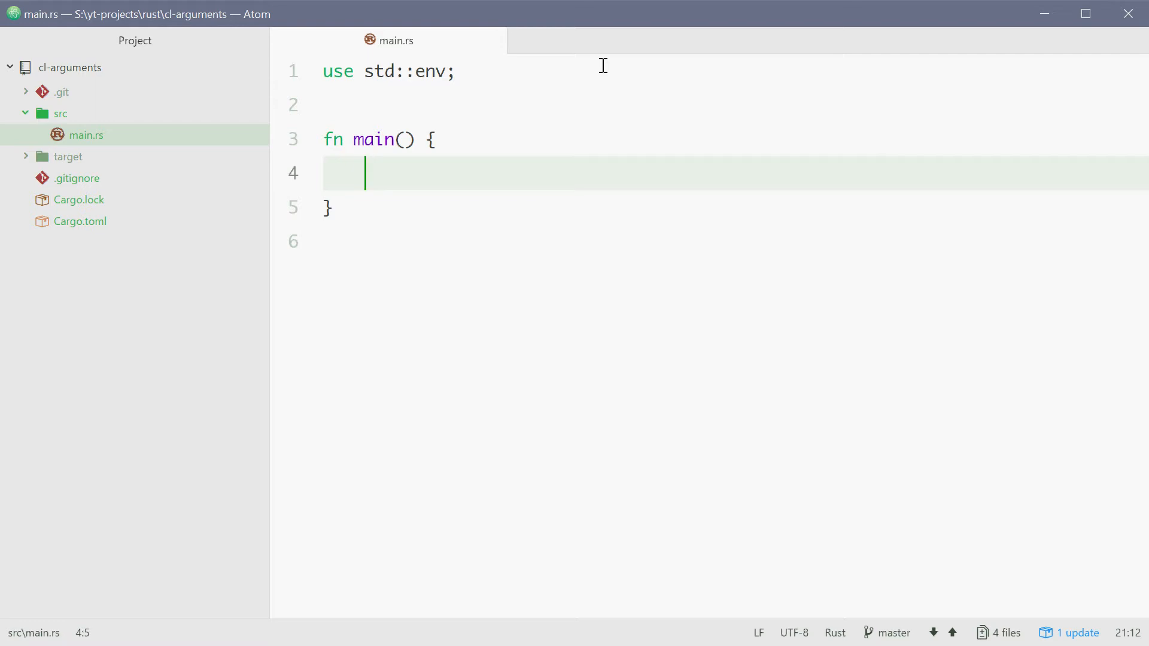
Step: Write `let args: Vec<String> = env::args().collect();` inside main and select args
type("let arg")
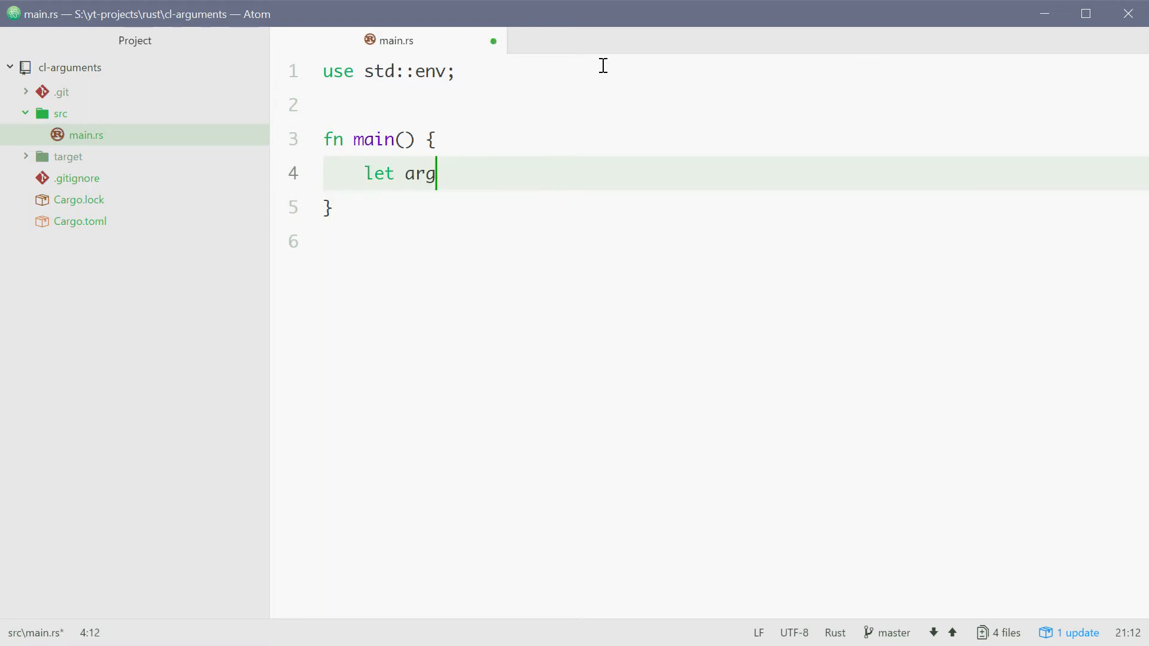
type("s: V")
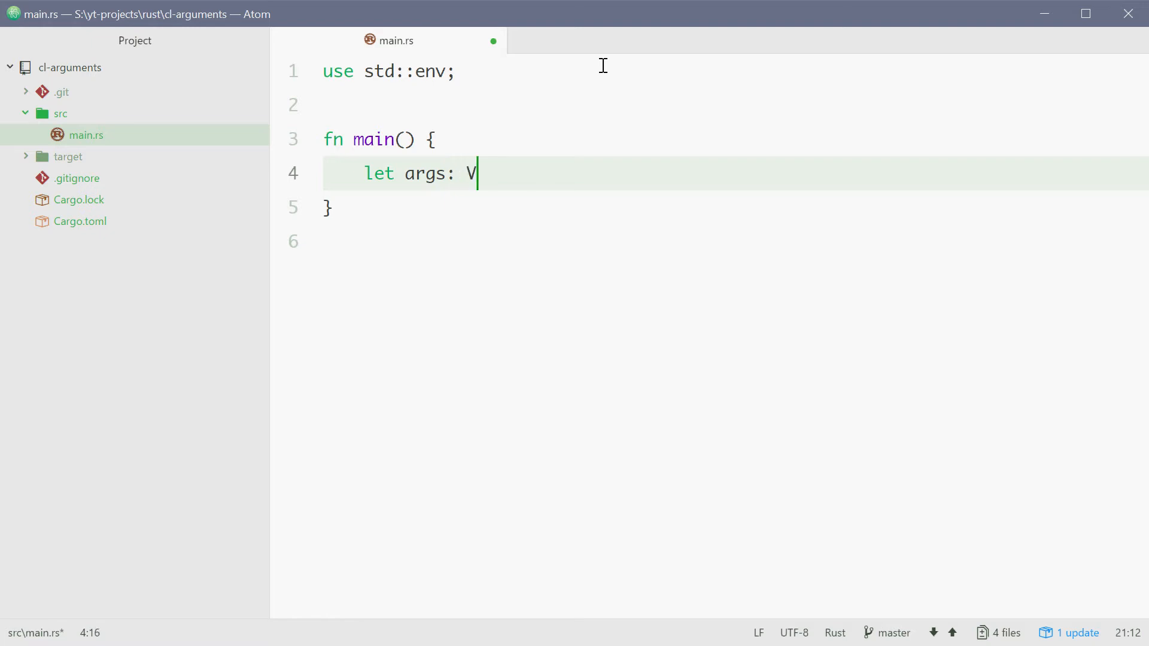
type("ec<String>")
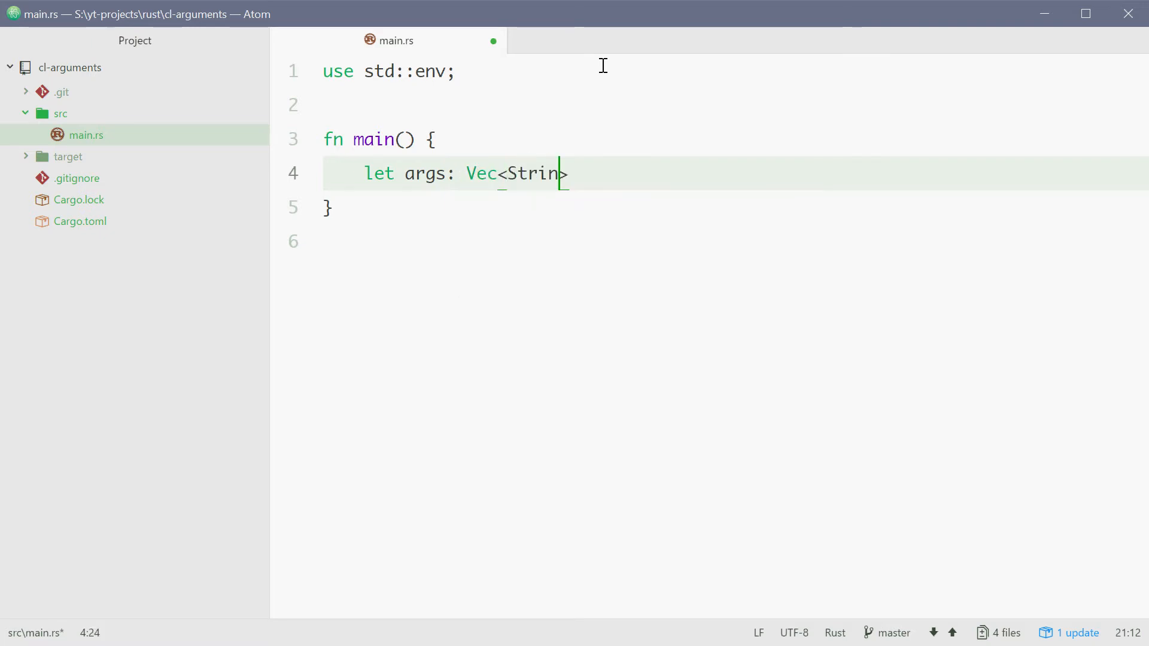
type("g> =")
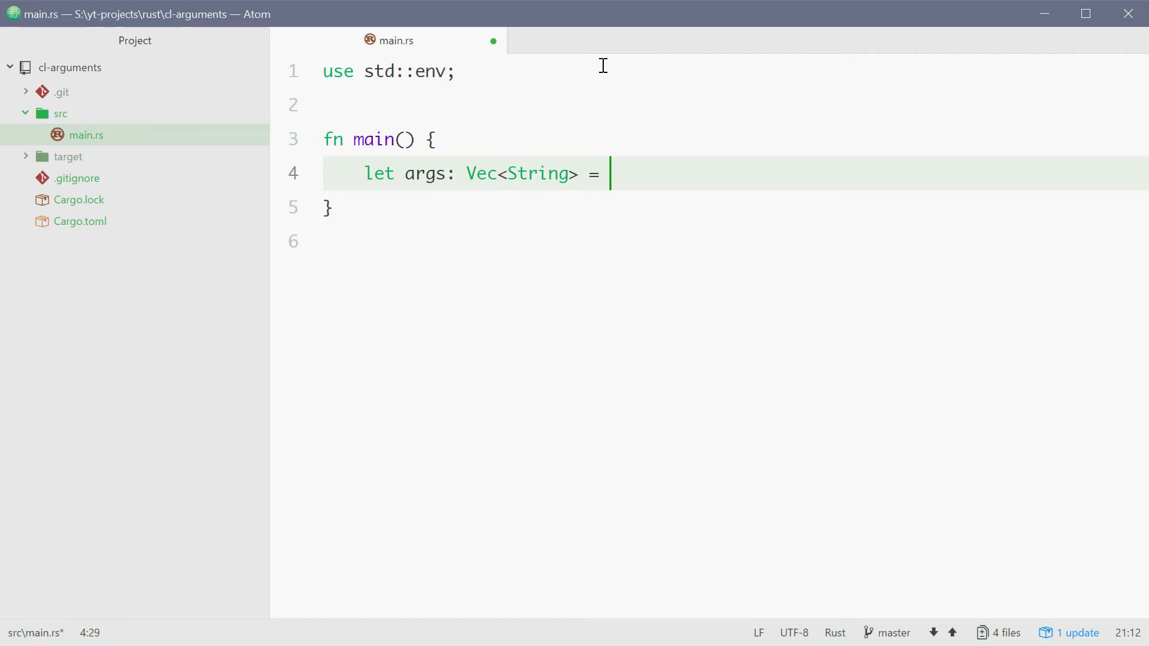
type("env::args")
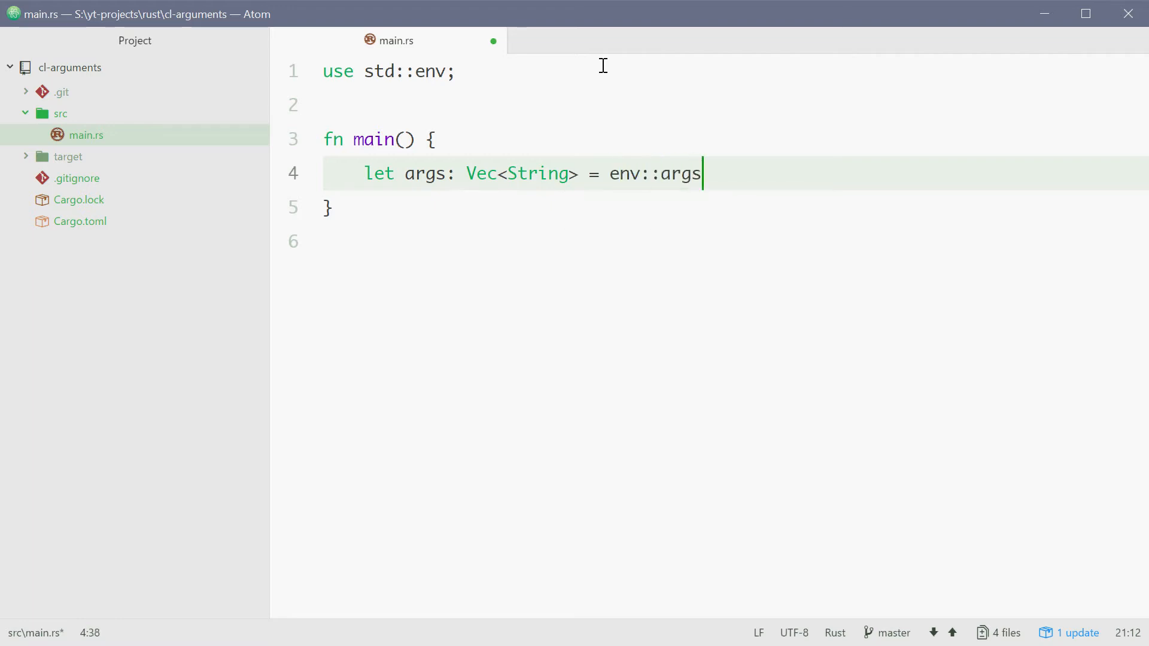
type("().collec")
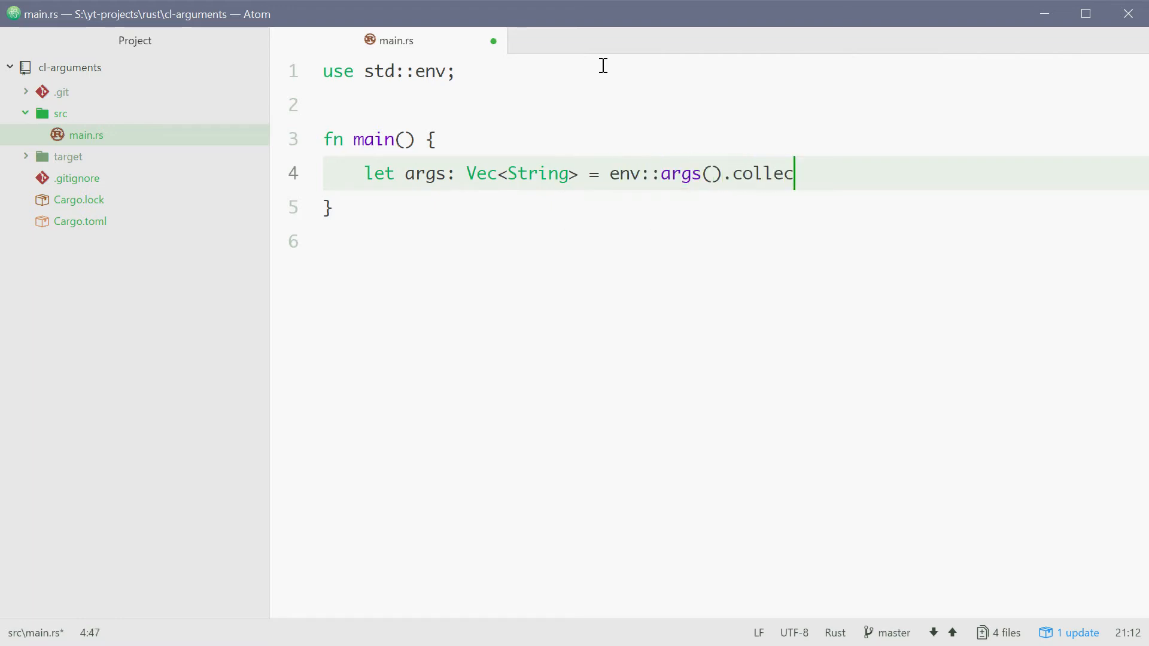
type("t();")
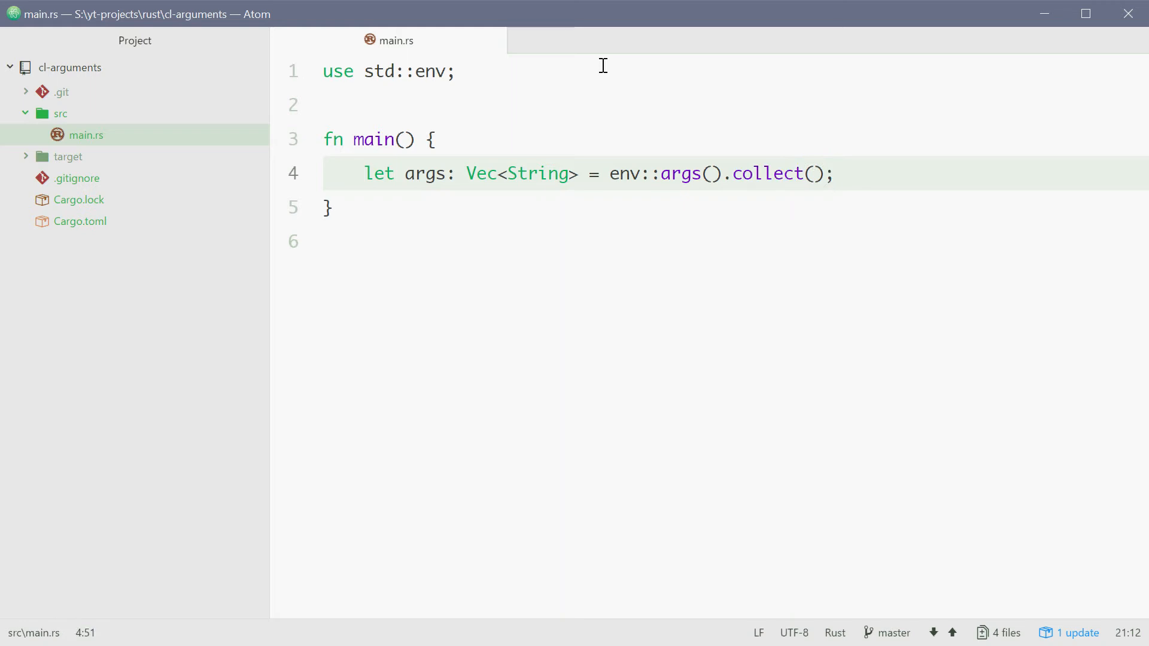
left_click(459, 174)
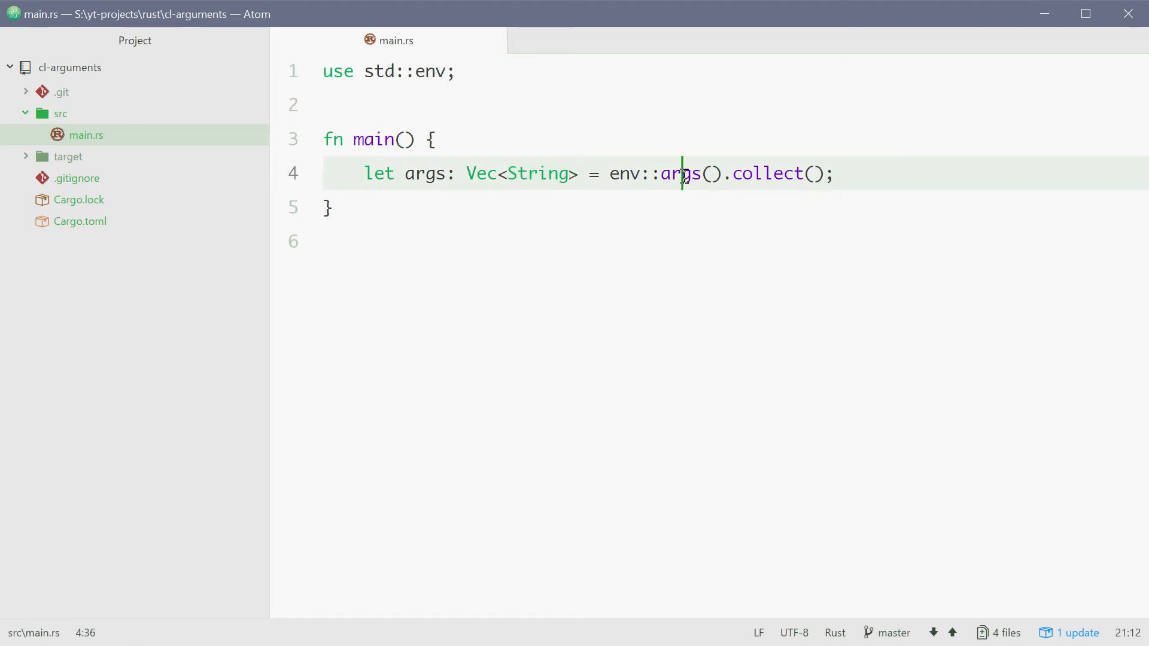
double_click(681, 175)
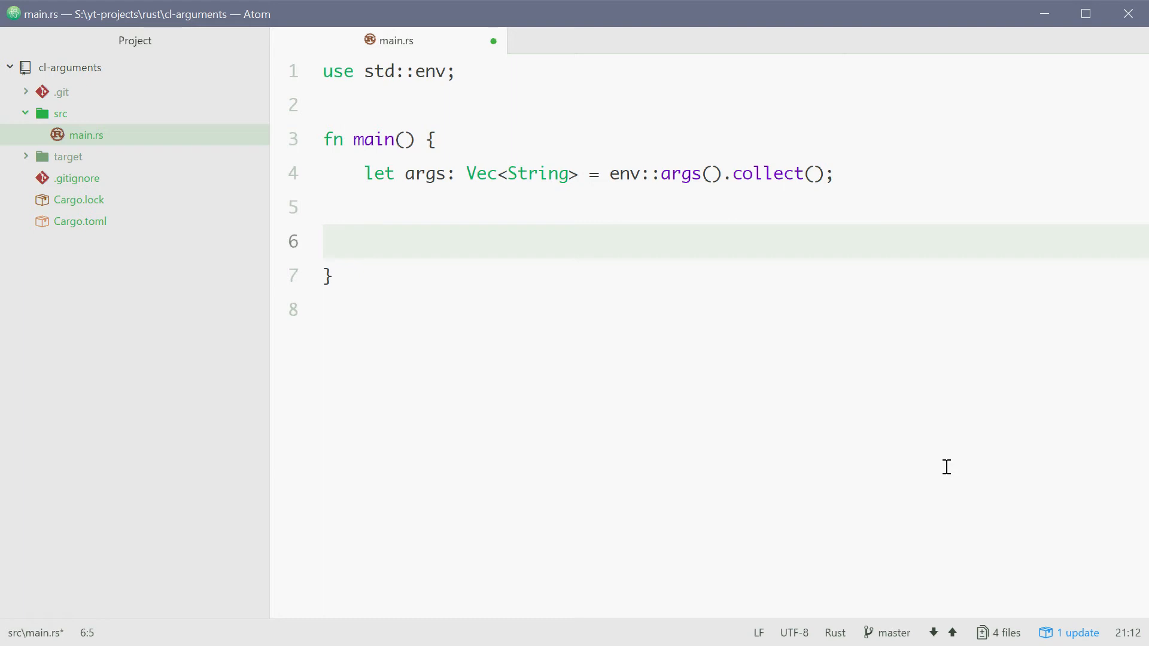
Step: Write `for argument in args.iter() {` with a `println!("{}", argument)` body
type("for argume")
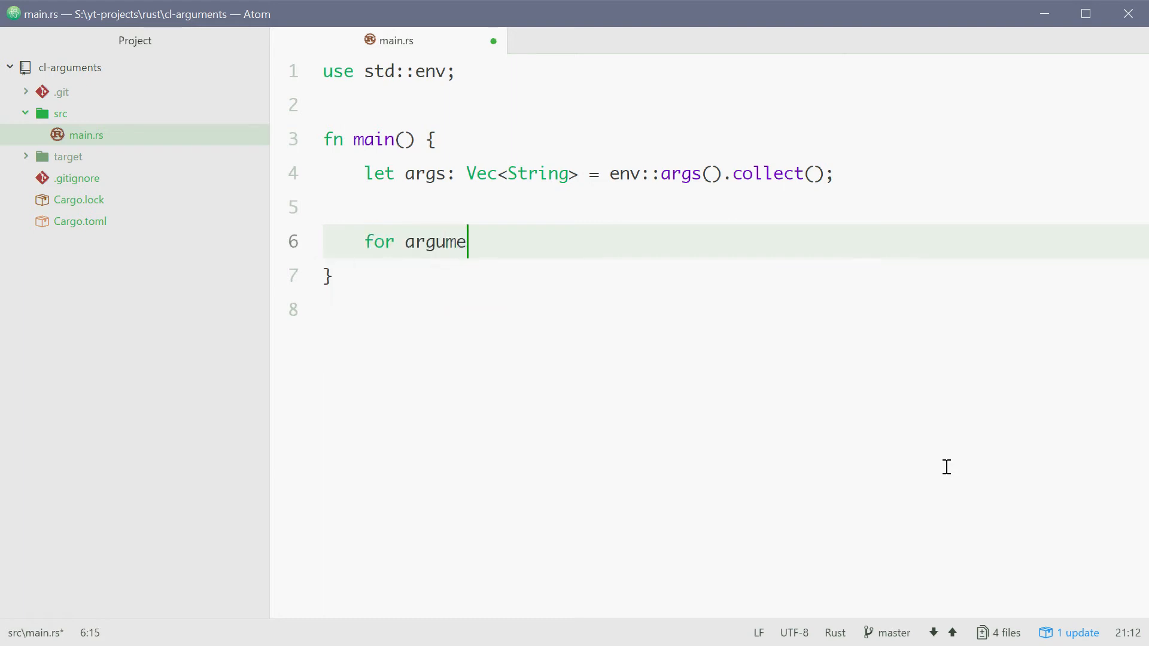
type("nt in args.iter(")
type("println!(\"")
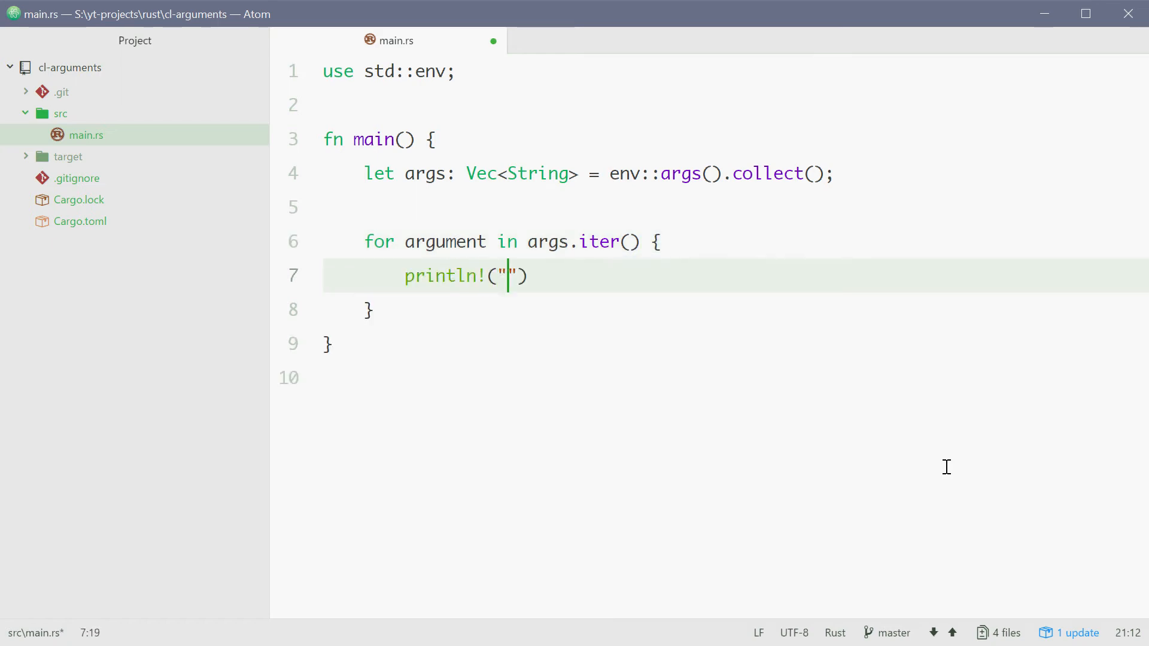
type("{}\", argum")
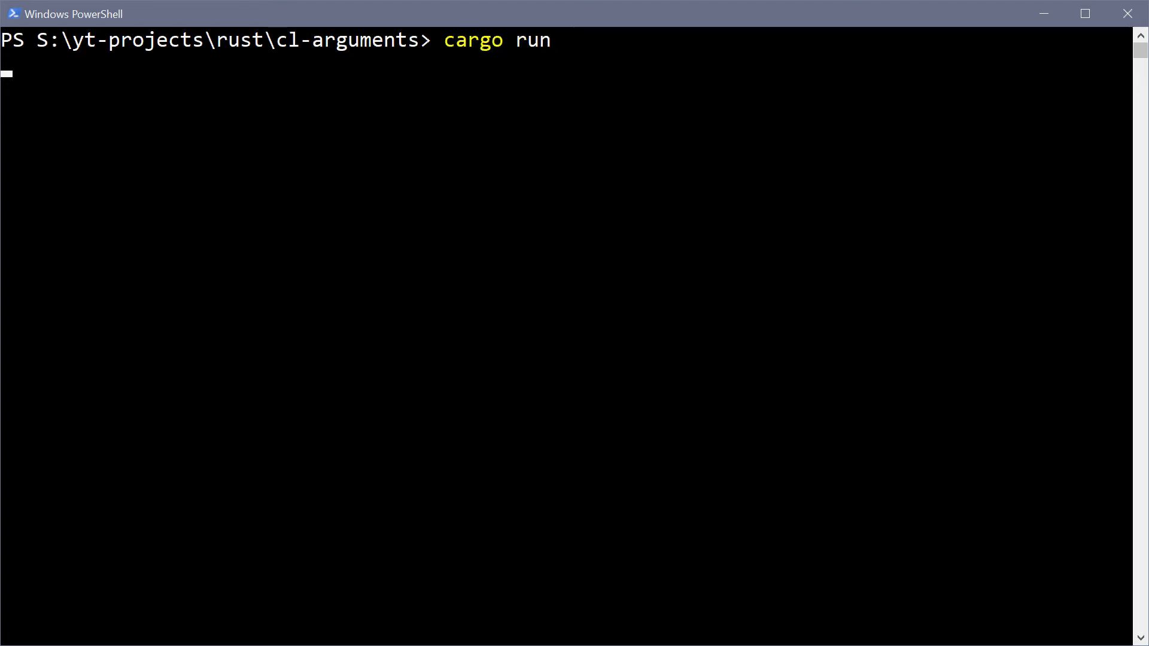
Step: Run `cargo run`, which prints only the executable's own path
key("Enter")
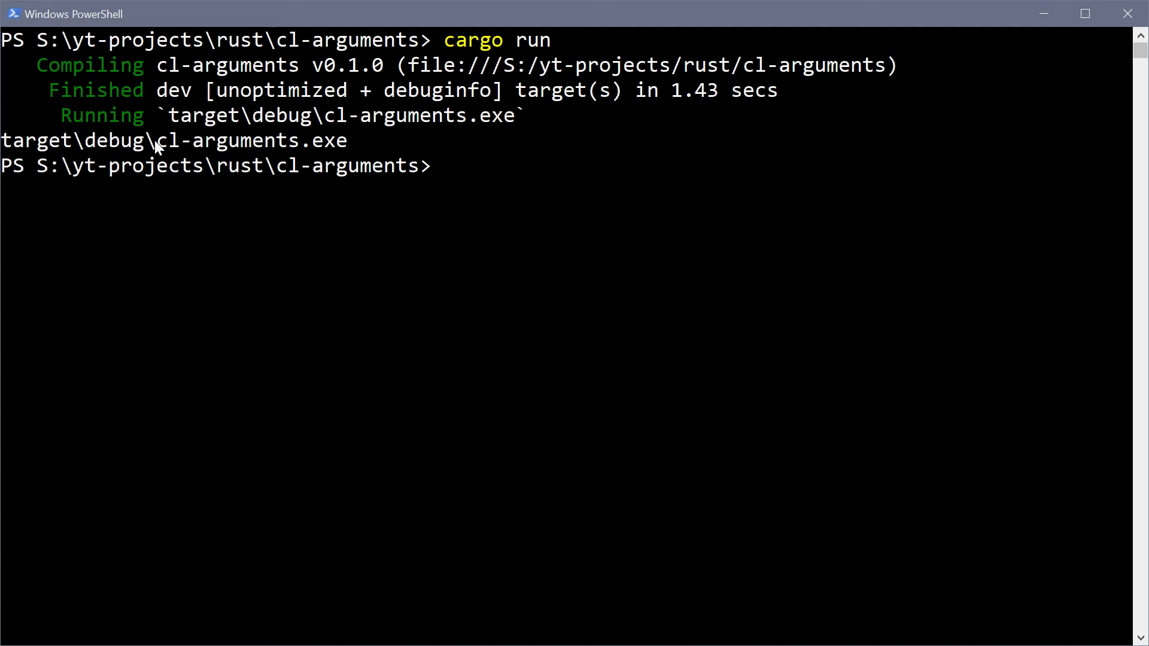
mouse_move(352, 148)
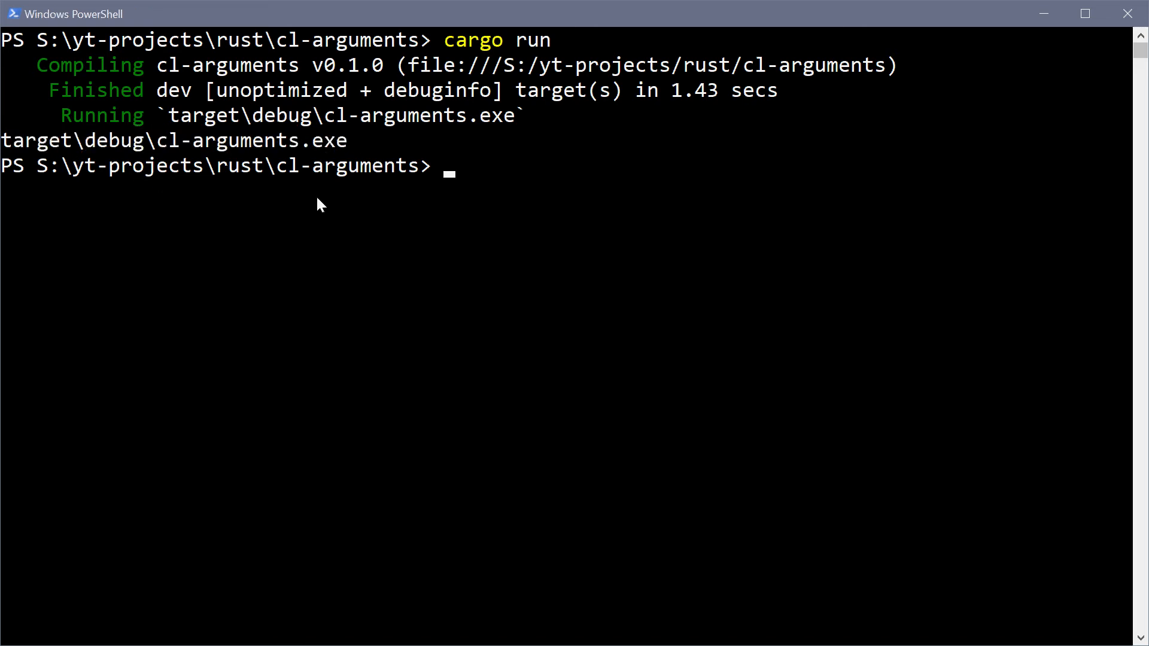
mouse_move(324, 216)
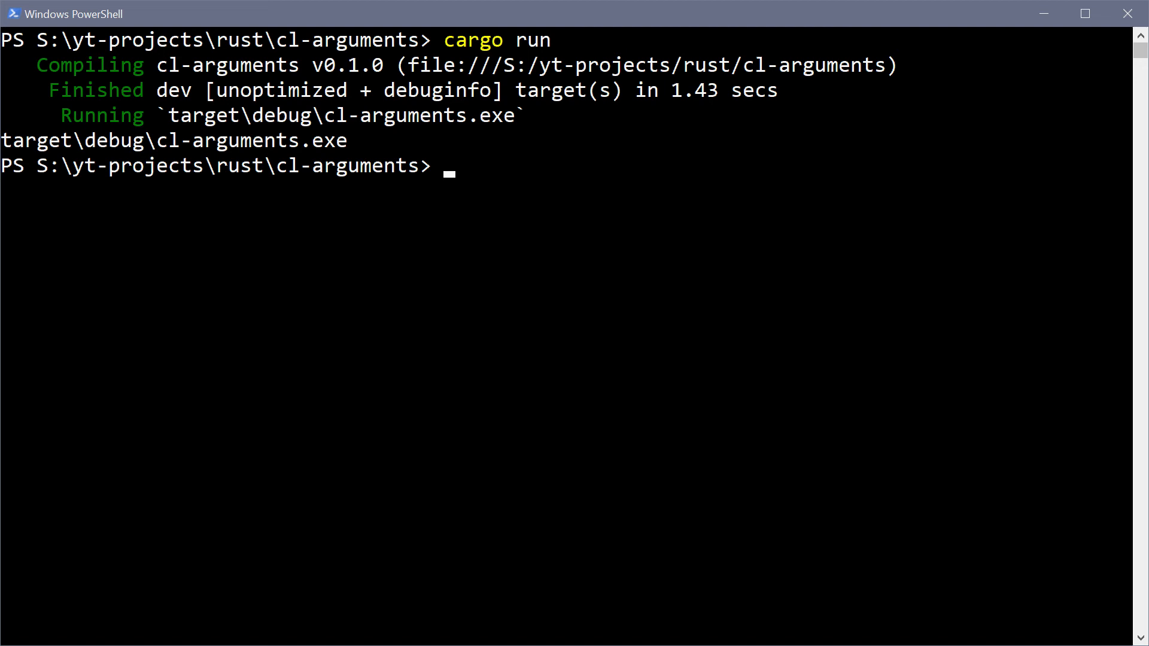
Step: Run `cargo run arg1 arg2`, printing the exe path, arg1 and arg2, then return to Atom
type("cargo run")
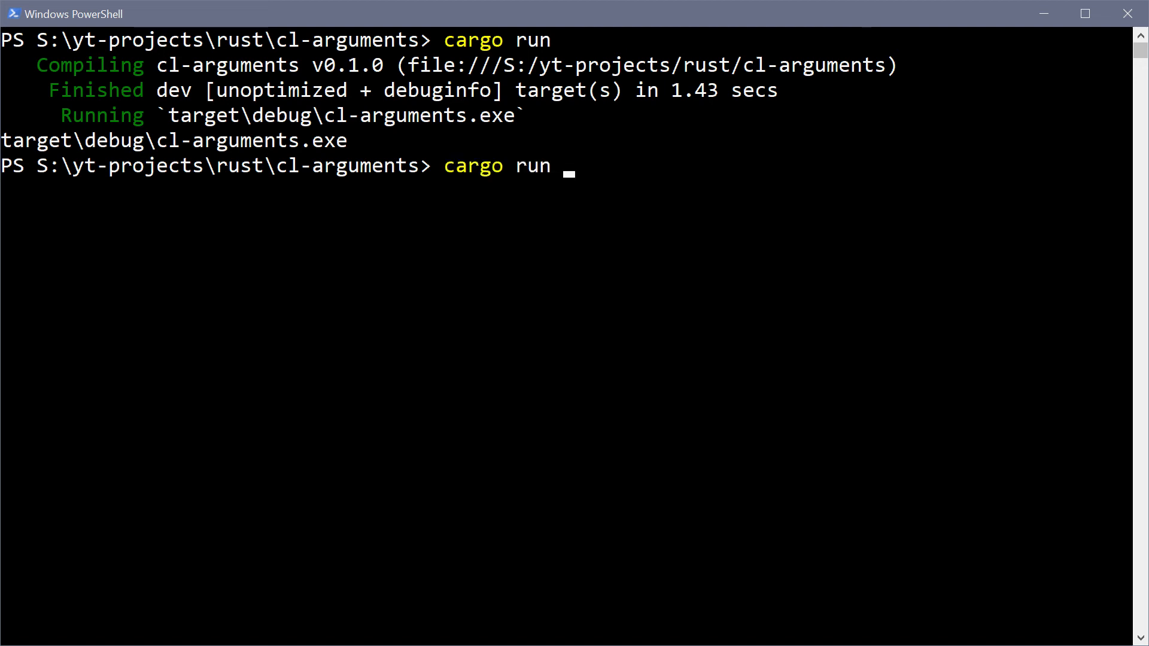
type("arg1 arg2")
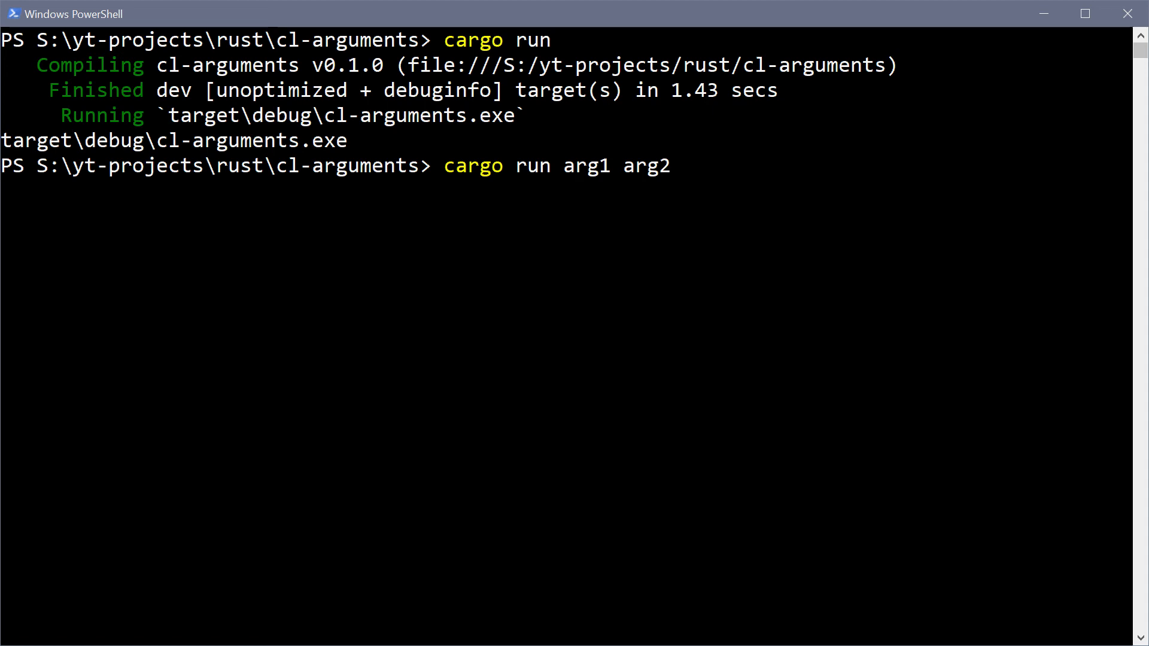
mouse_move(374, 379)
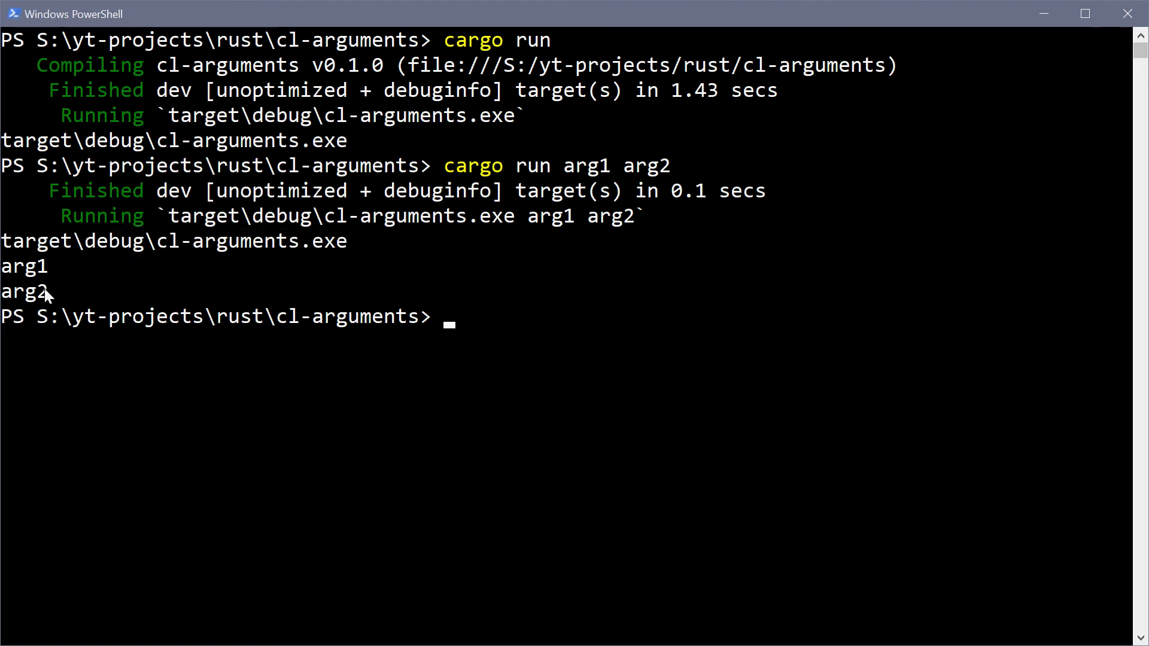
left_click(323, 240)
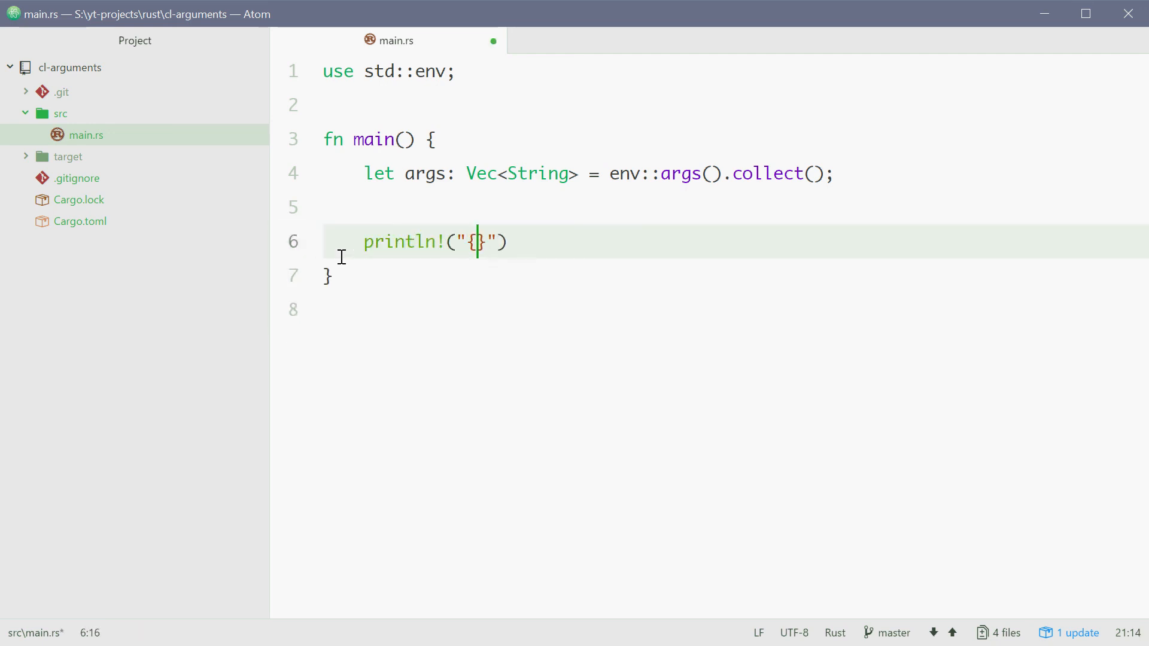
Step: Change the output line to `println!("{}", args[1]);` and save main.rs
type(", args")
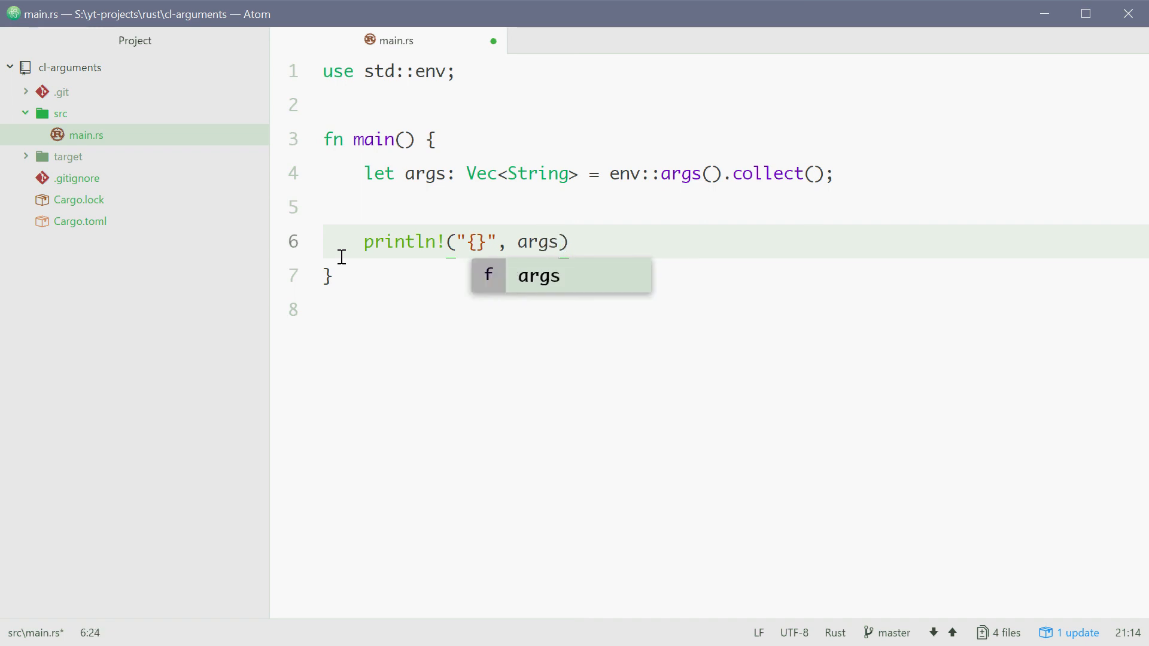
type("[1];")
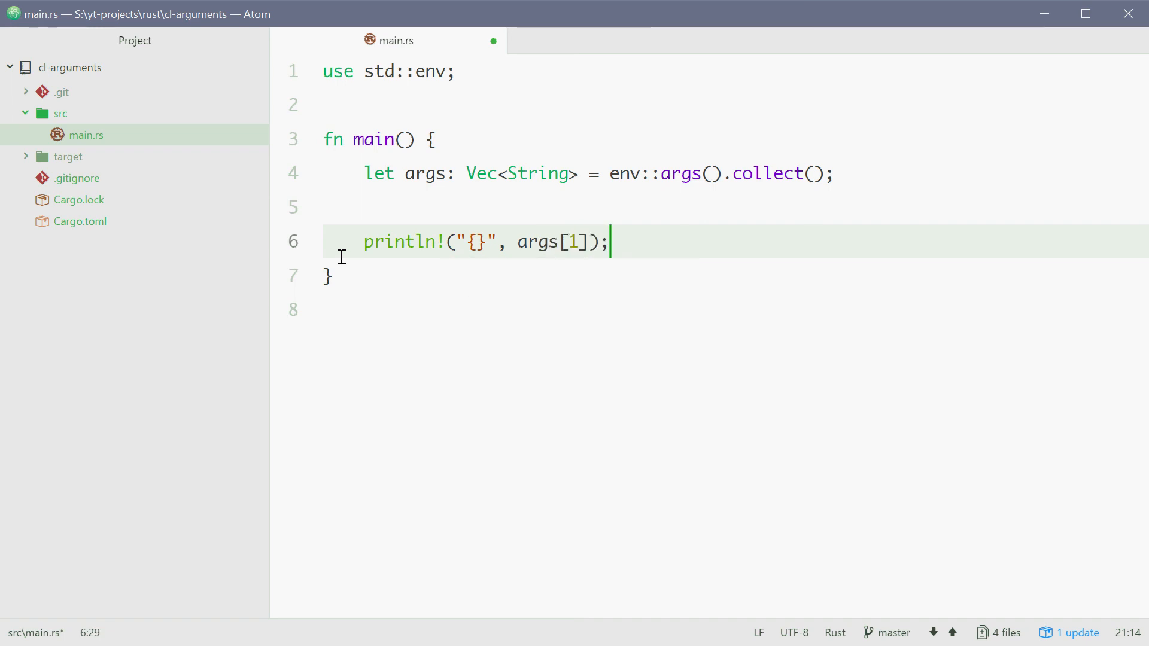
key("ctrl+s")
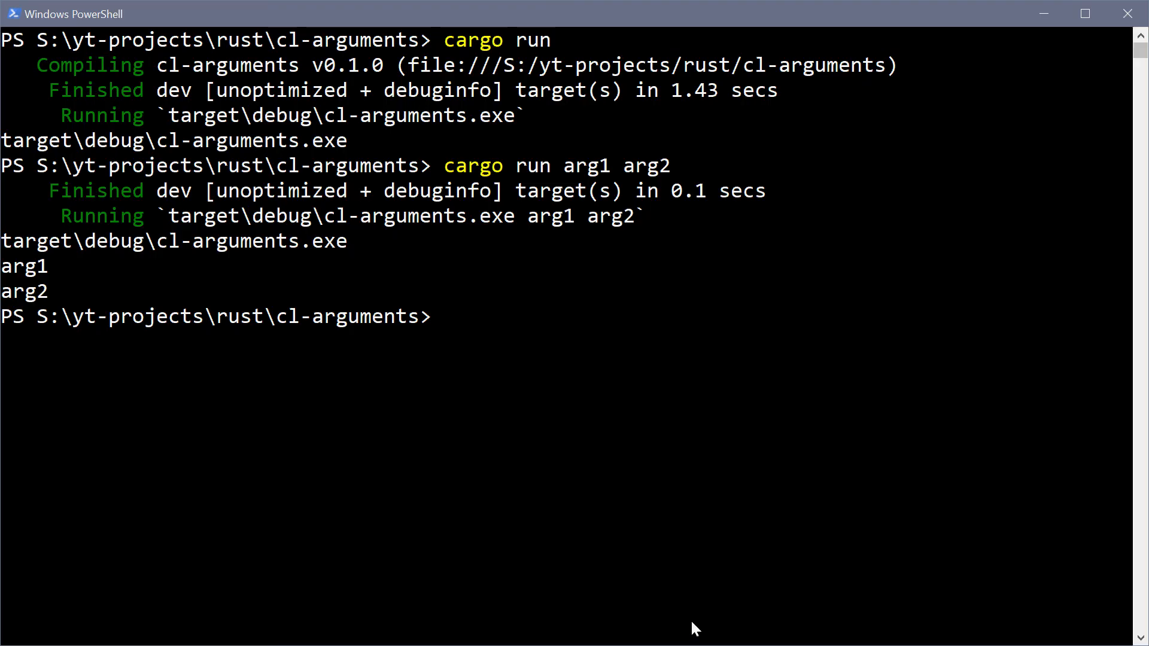
Step: Run `cargo run dom`, which prints just dom, and select the printed dom
type("cargo run")
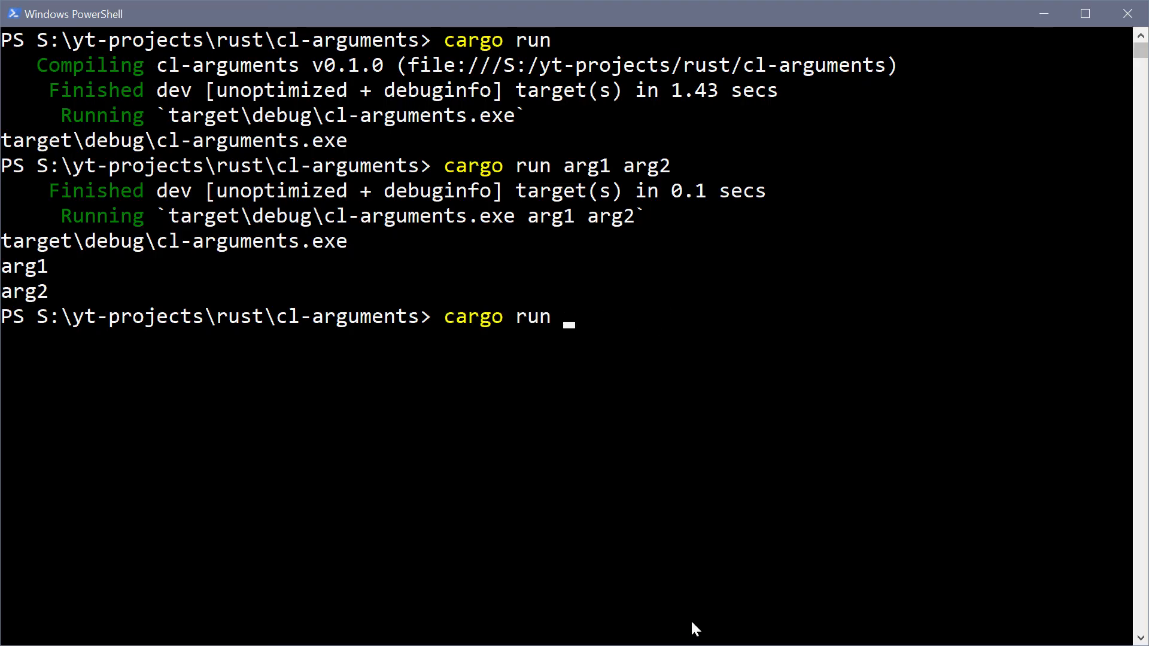
type("dom")
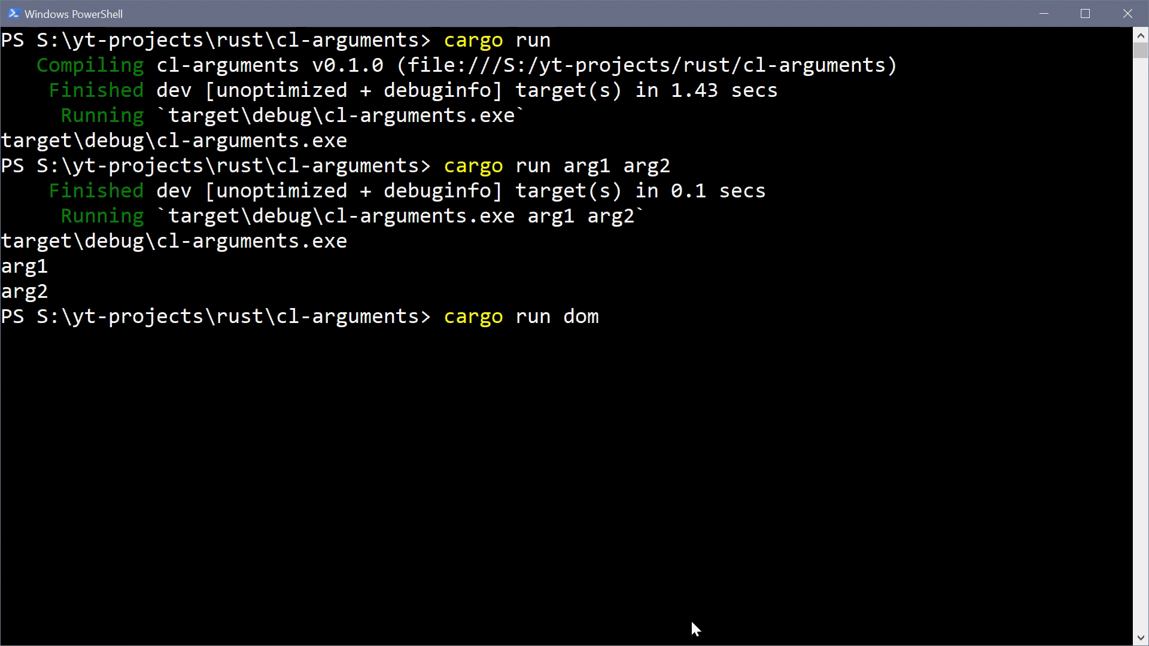
key("Enter")
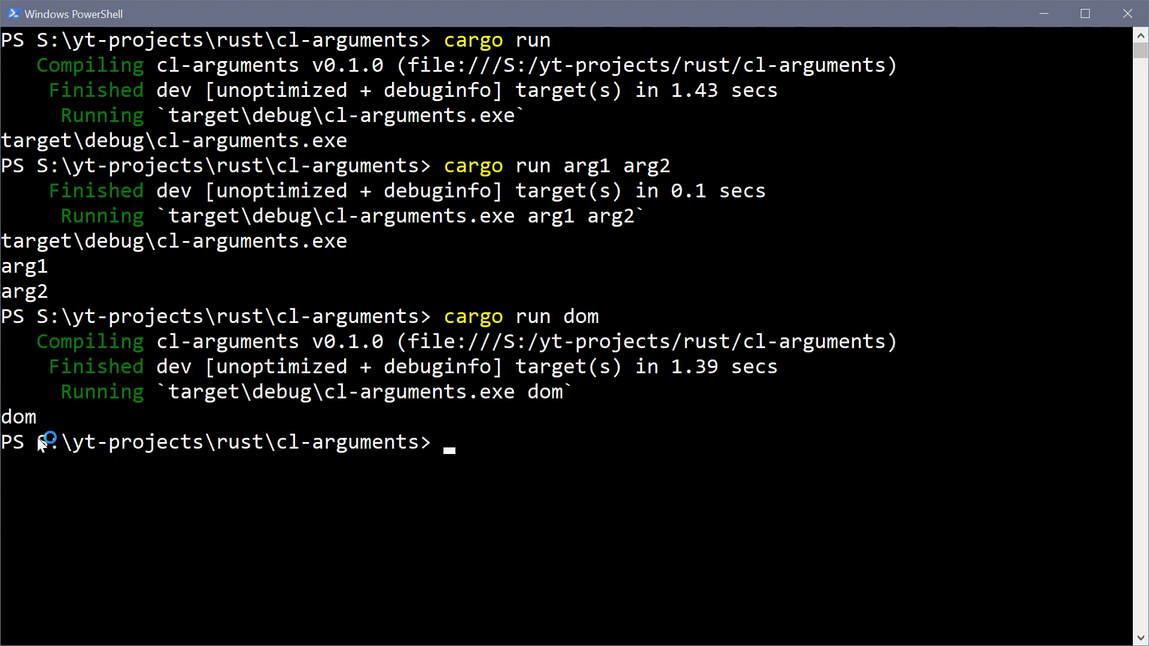
double_click(20, 417)
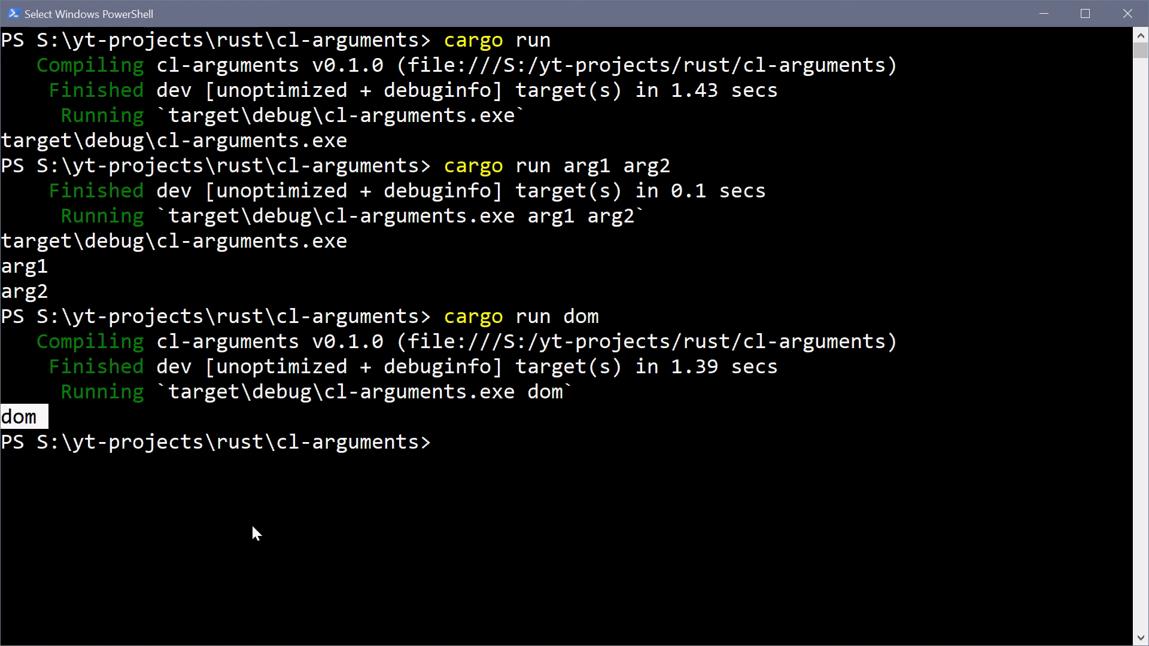